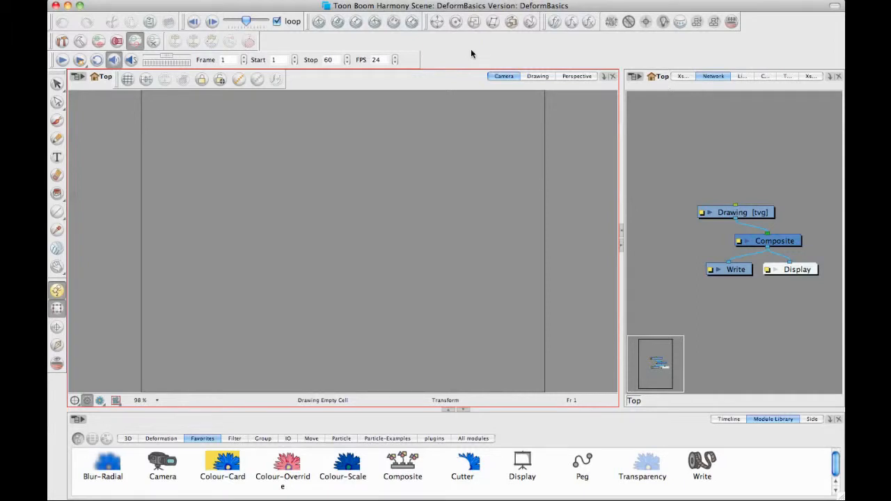
mouse_move(445, 100)
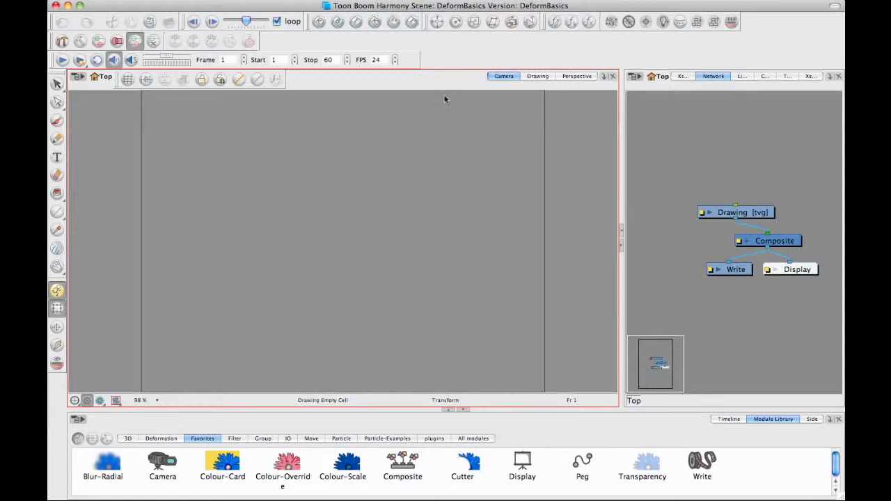
mouse_move(738, 420)
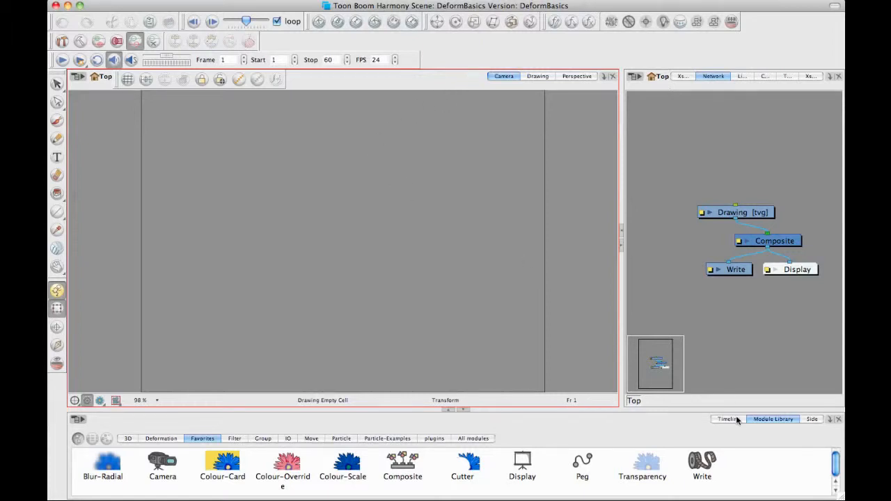
Draw two tall rectangles side by side on separate drawing layers and ready the Paint tool.
left_click(728, 418)
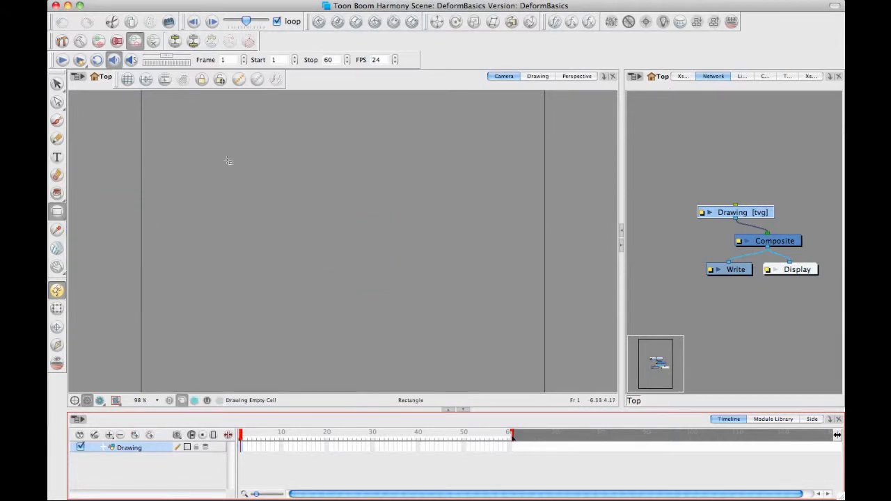
left_click_drag(184, 125, 341, 348)
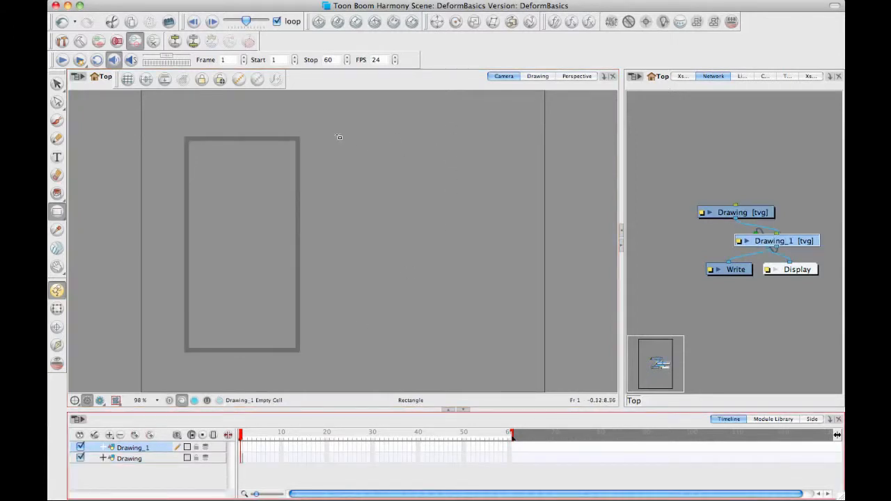
left_click_drag(339, 138, 497, 351)
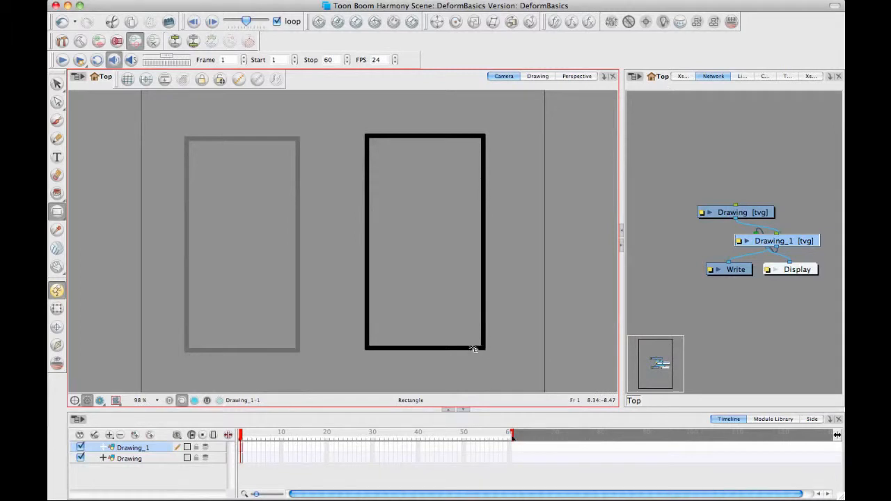
left_click(128, 458)
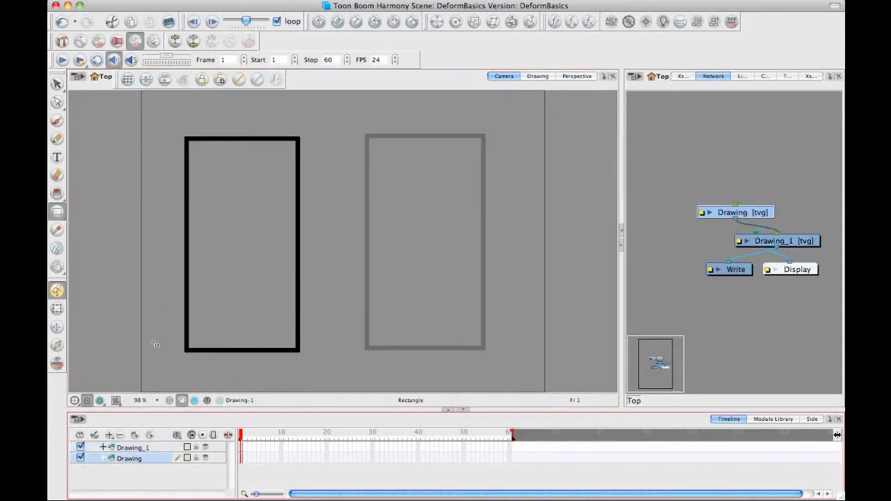
left_click(57, 194)
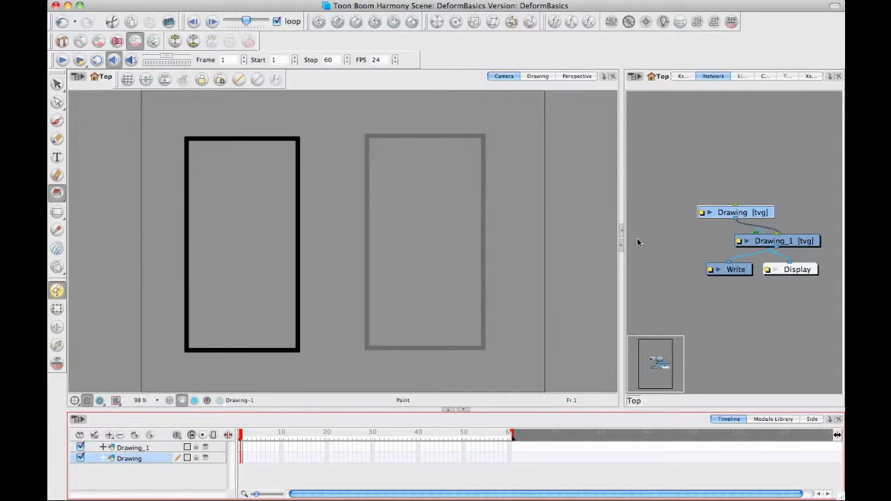
mouse_move(770, 212)
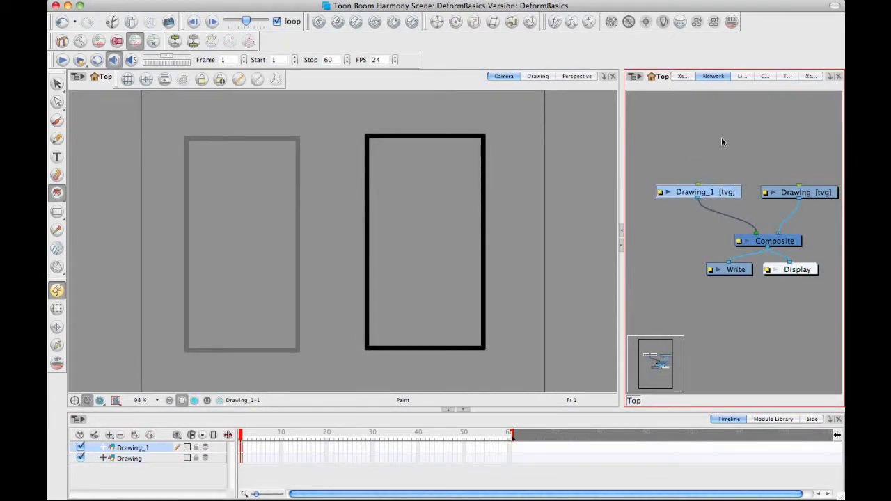
Load the paisley design .tga from Pictures > Textures as a new texture swatch.
left_click(747, 75)
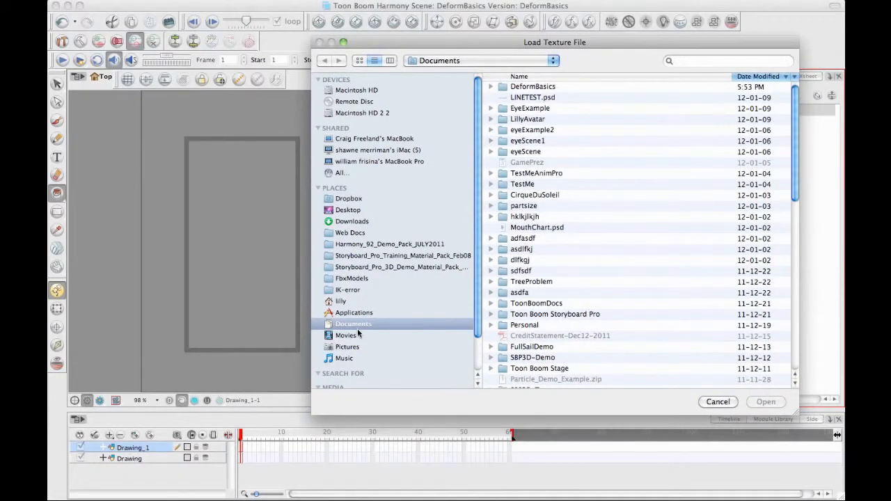
left_click(347, 347)
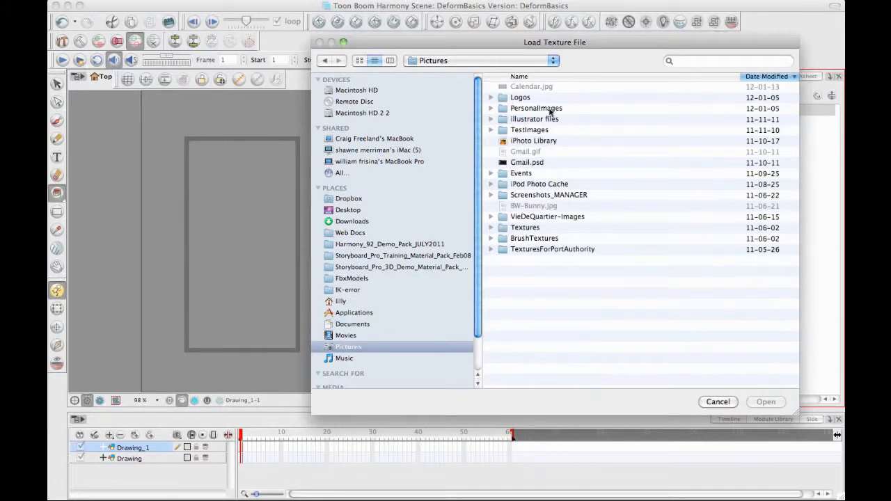
mouse_move(536, 222)
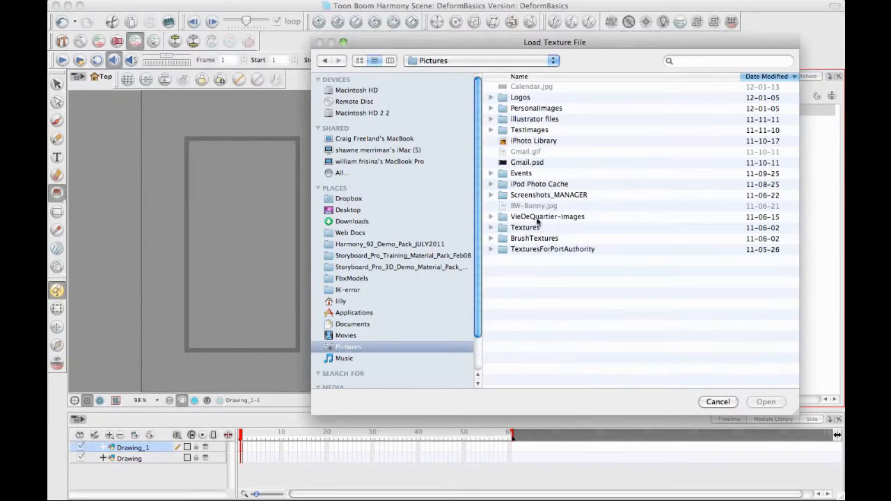
double_click(526, 227)
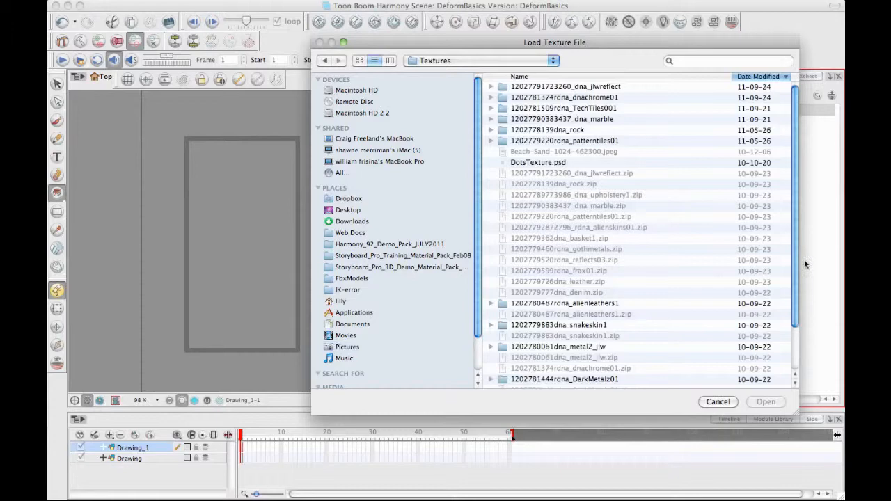
scroll("down", 3)
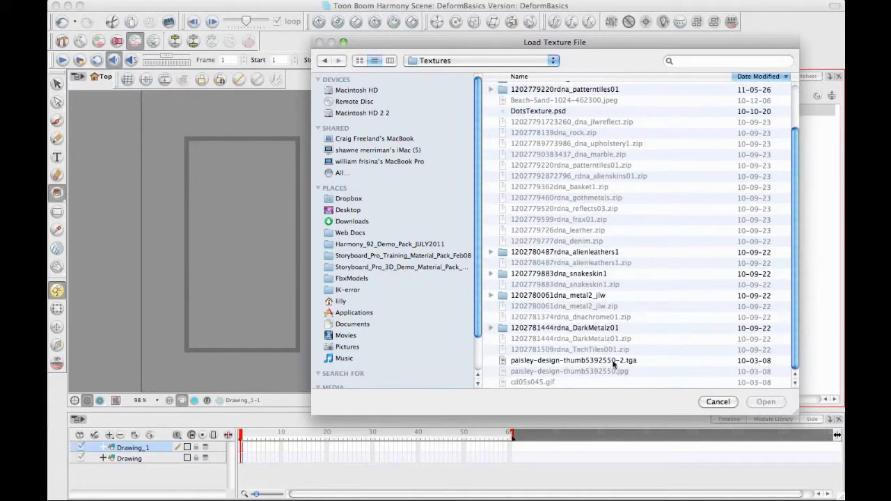
left_click(765, 400)
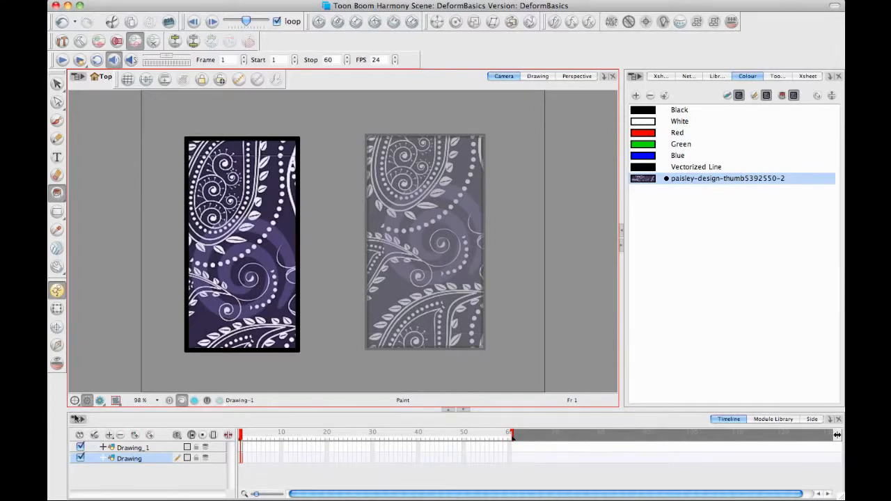
mouse_move(197, 256)
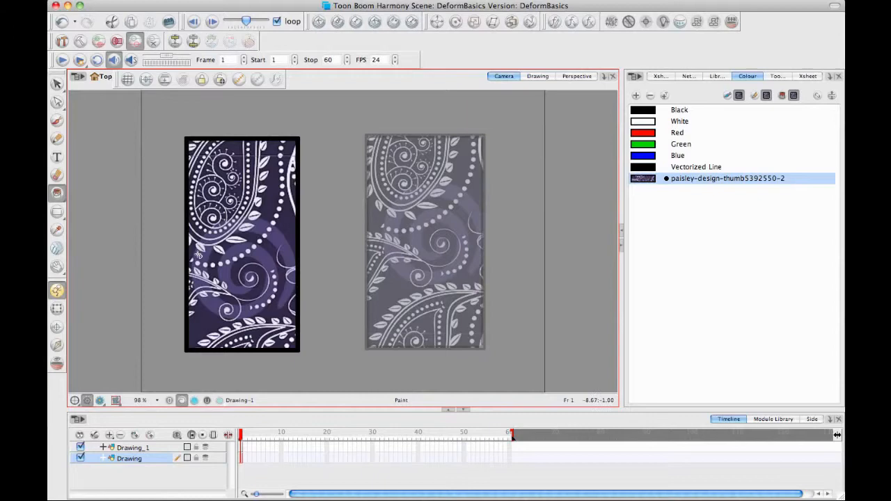
mouse_move(187, 272)
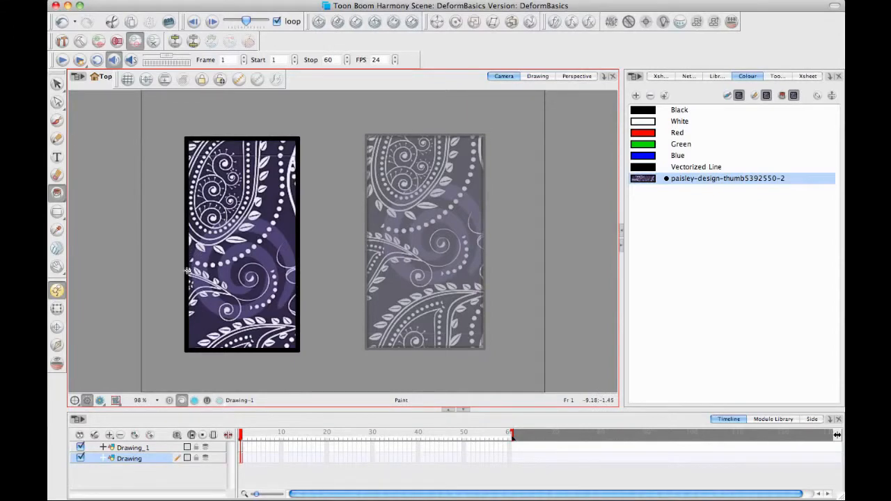
mouse_move(239, 331)
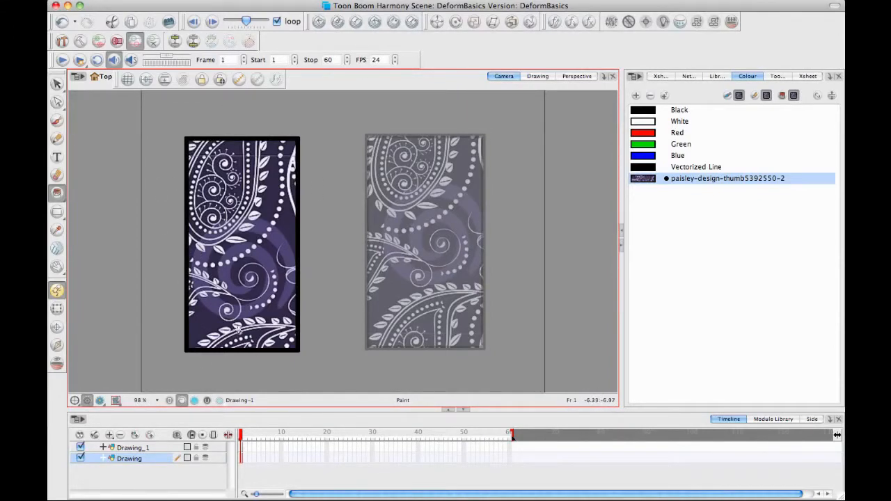
mouse_move(237, 333)
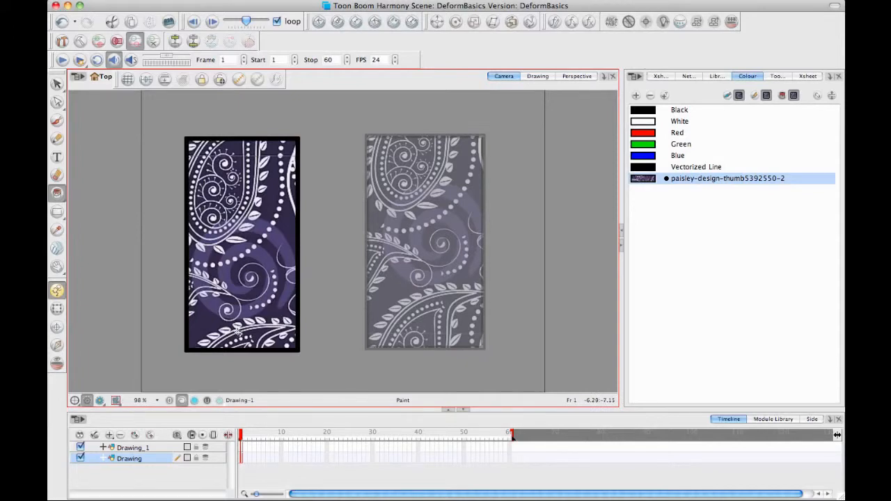
mouse_move(439, 343)
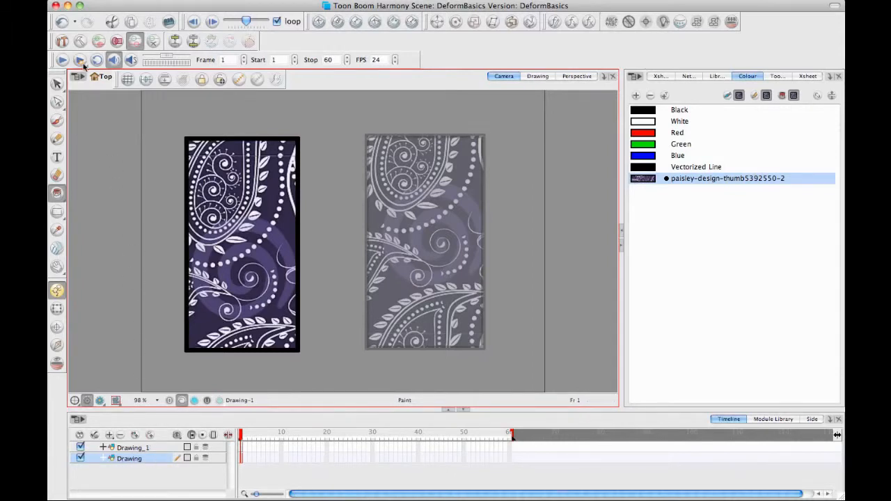
left_click(61, 40)
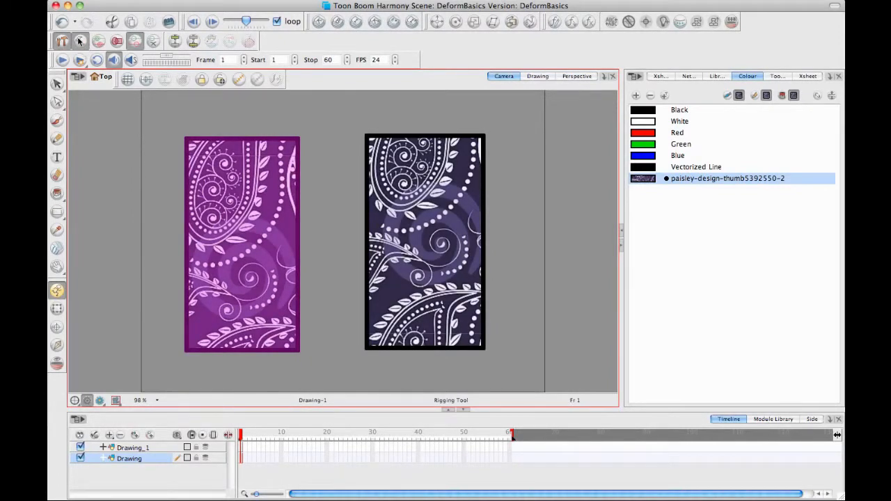
mouse_move(80, 42)
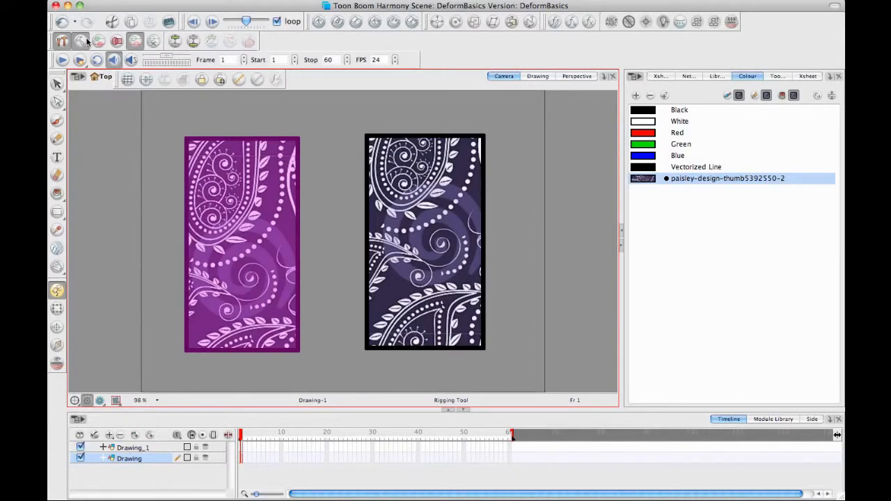
mouse_move(81, 41)
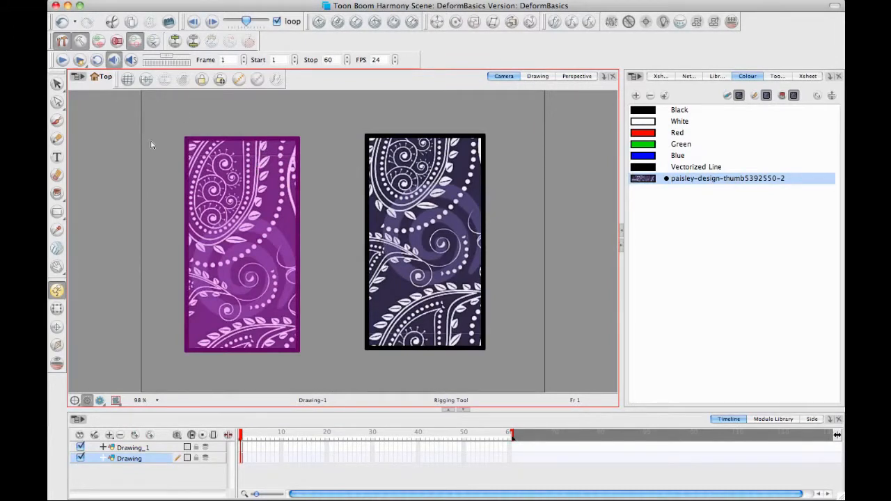
mouse_move(239, 162)
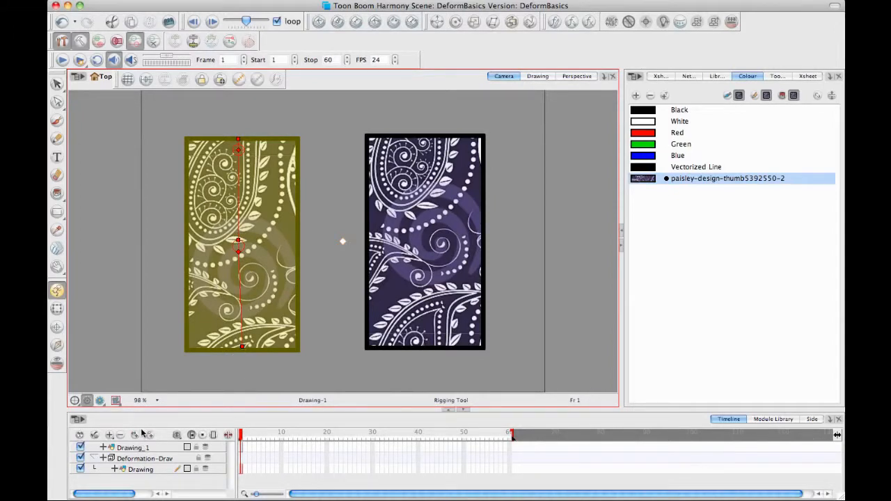
mouse_move(63, 306)
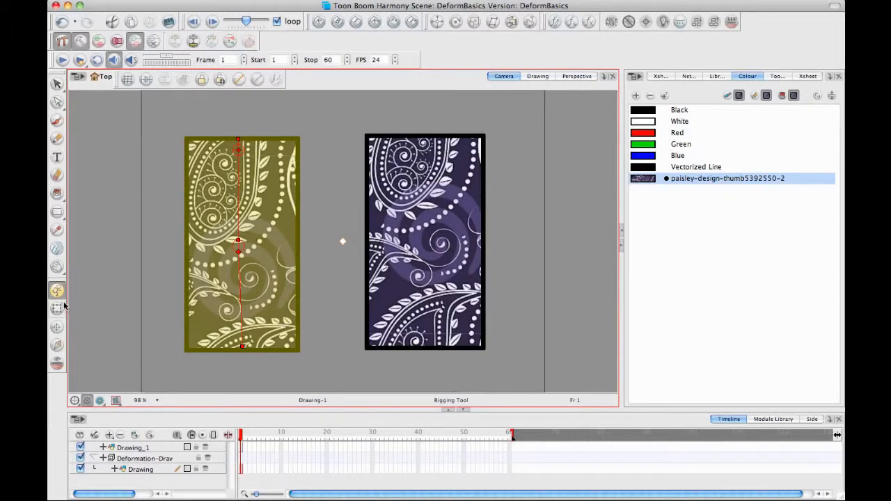
mouse_move(57, 309)
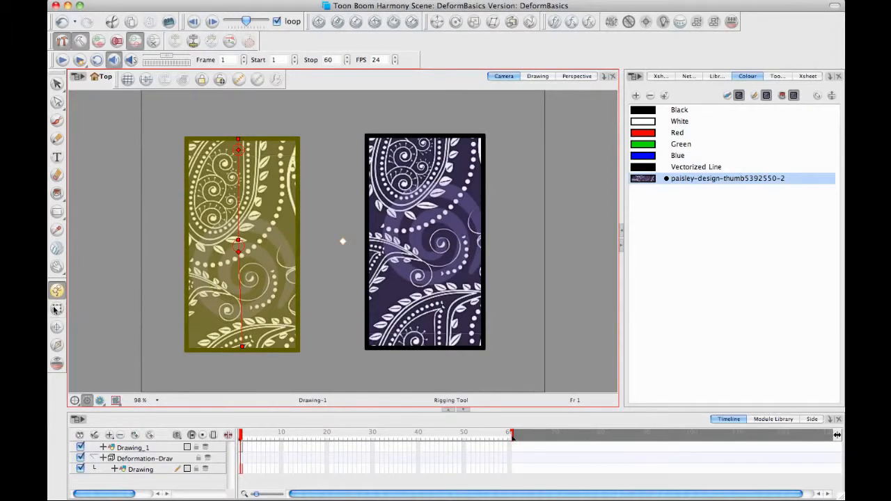
left_click(57, 309)
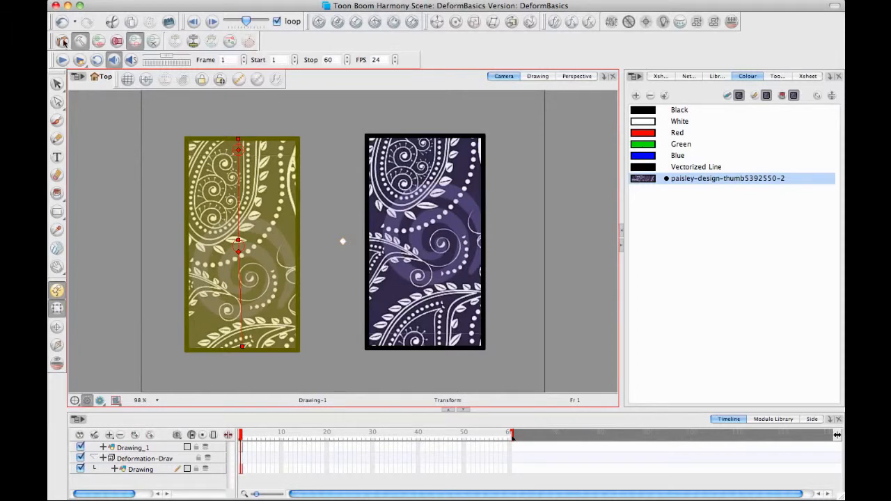
mouse_move(207, 334)
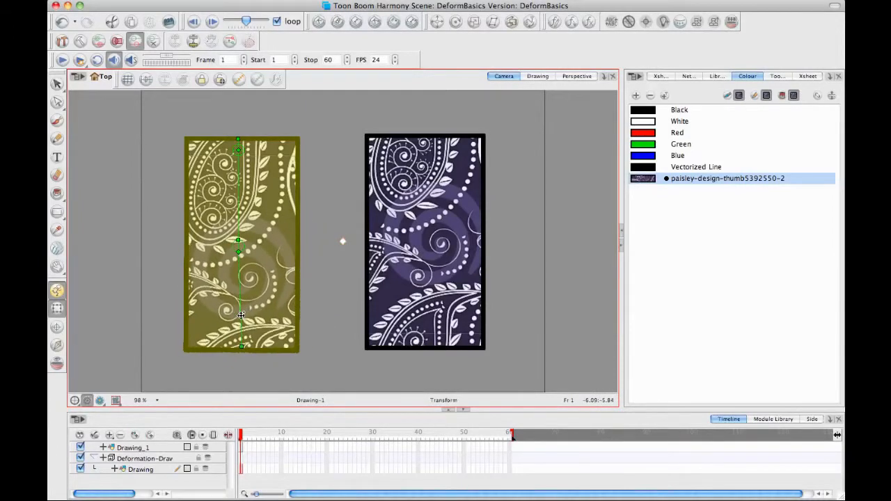
left_click_drag(240, 314, 195, 288)
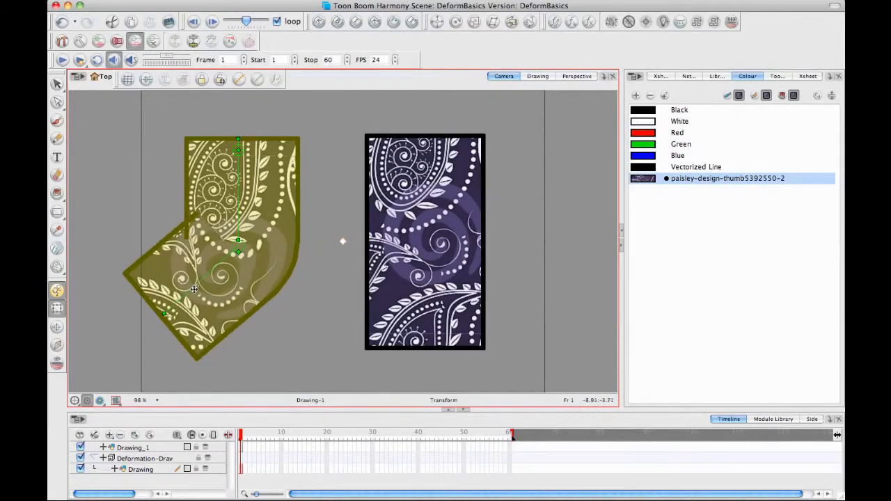
left_click_drag(195, 288, 178, 258)
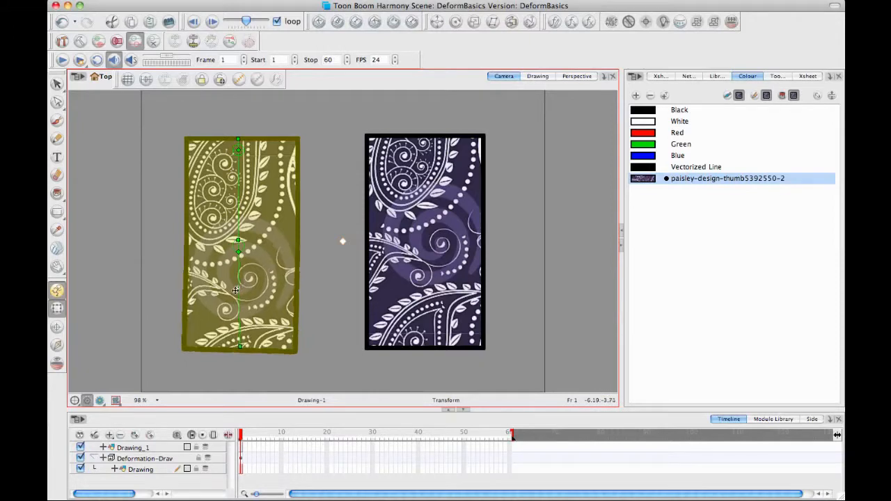
left_click_drag(235, 288, 206, 258)
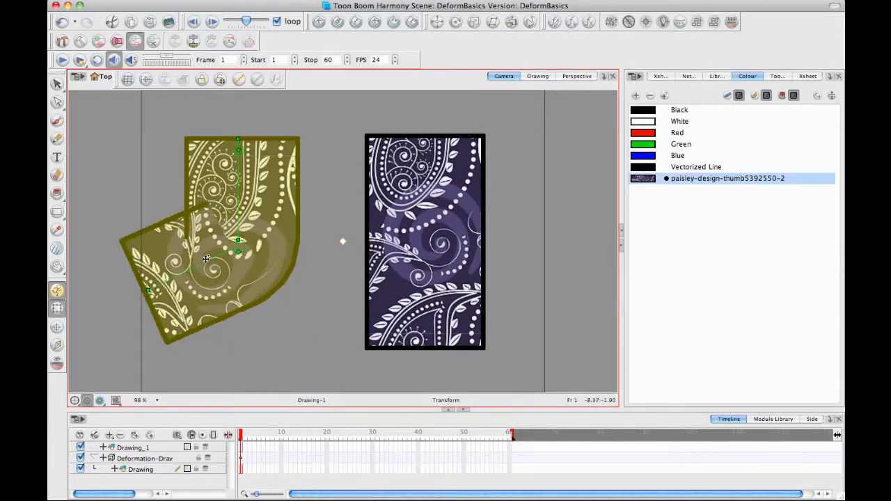
left_click_drag(206, 259, 236, 285)
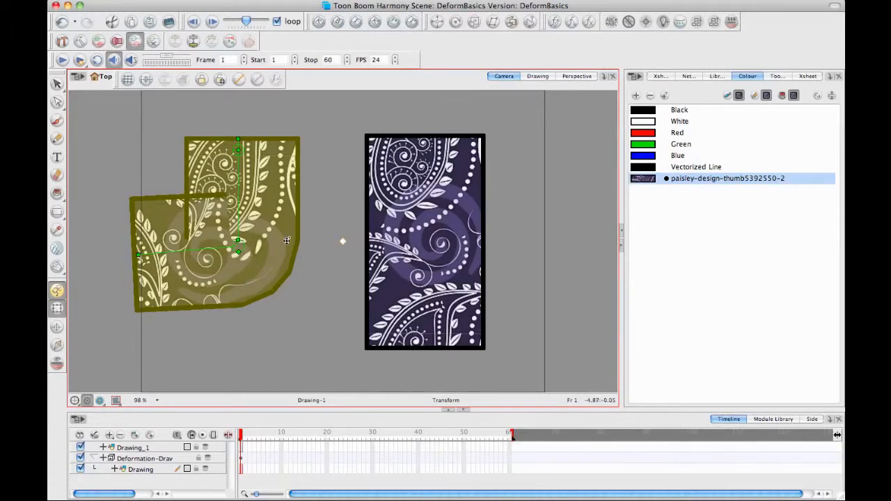
mouse_move(229, 368)
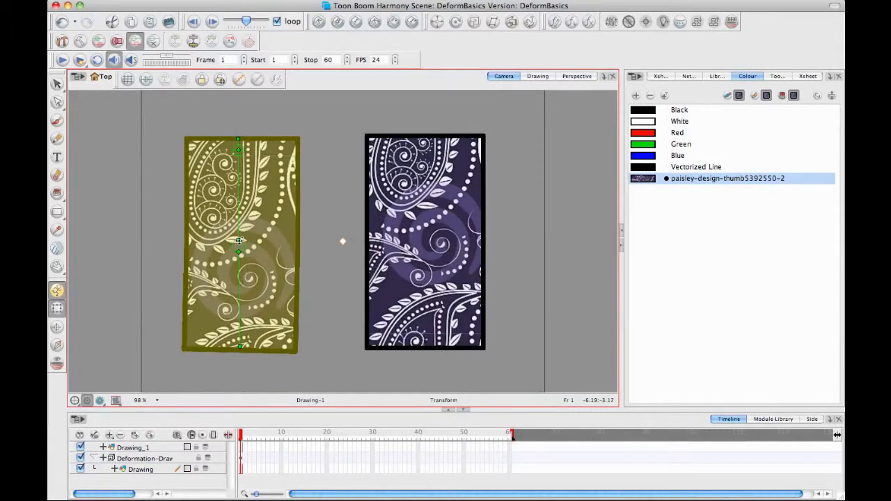
mouse_move(56, 212)
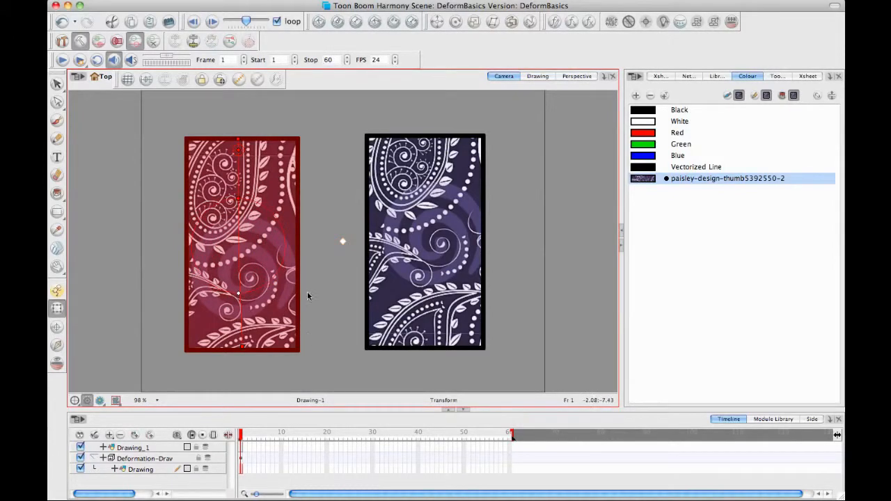
mouse_move(203, 209)
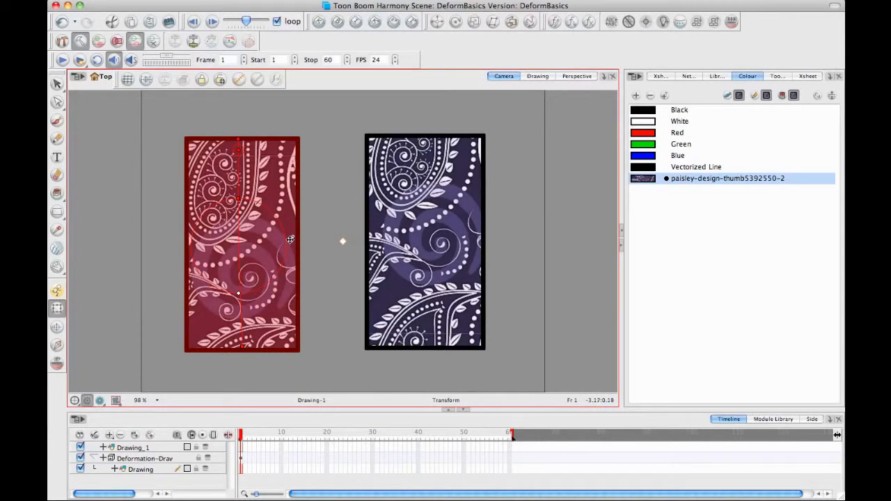
mouse_move(173, 215)
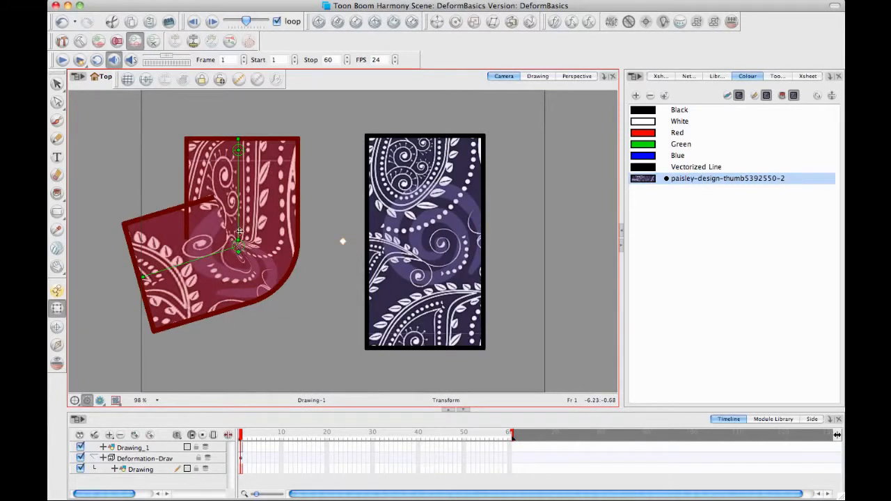
Bend the left rectangle's lower half rightward at the bone joint and show the Node View.
left_click(78, 40)
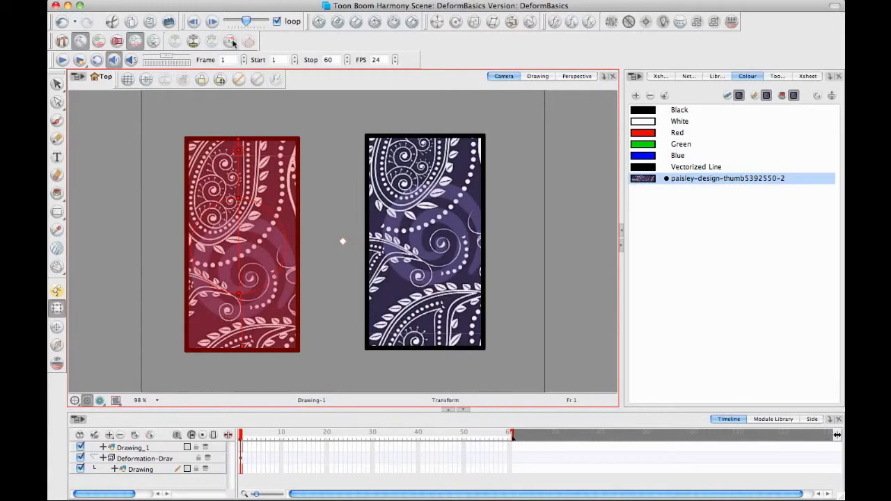
mouse_move(230, 41)
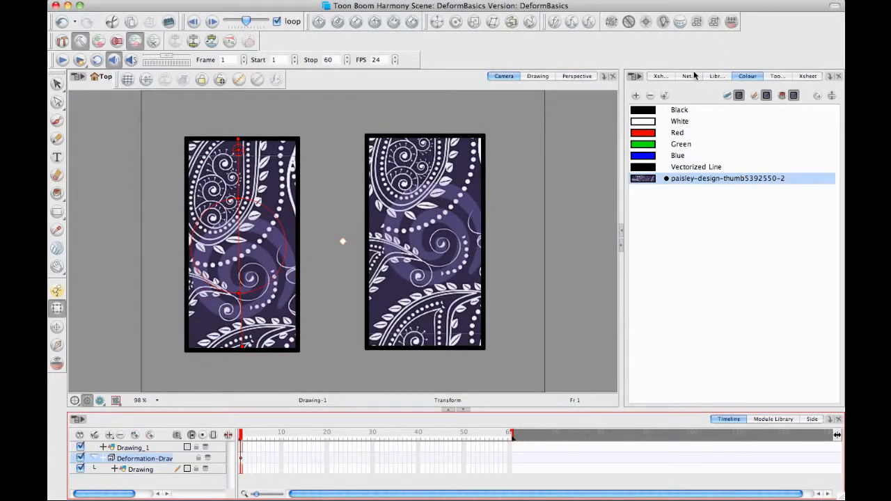
left_click(713, 75)
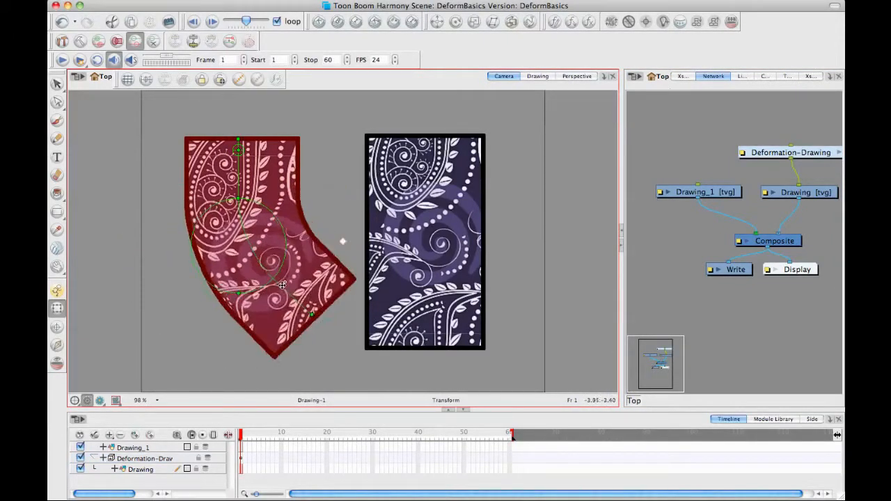
Straighten the left paisley rectangle back to its upright rest shape.
left_click_drag(282, 286, 160, 272)
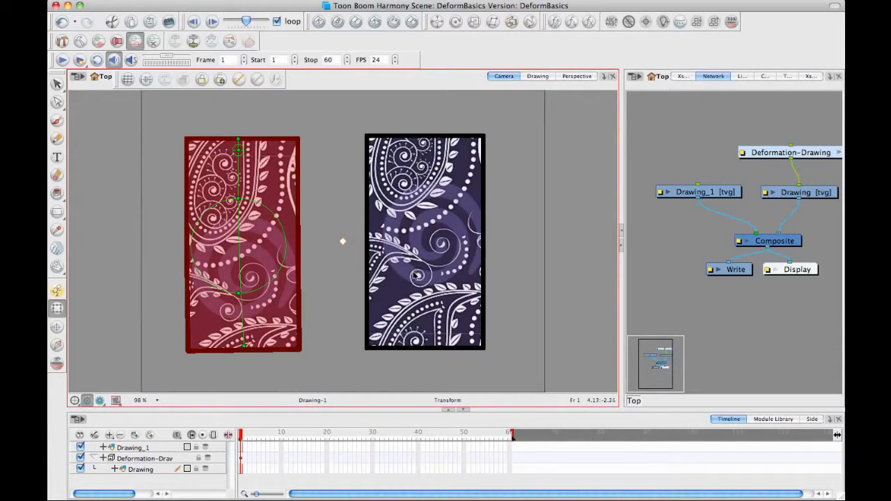
mouse_move(407, 131)
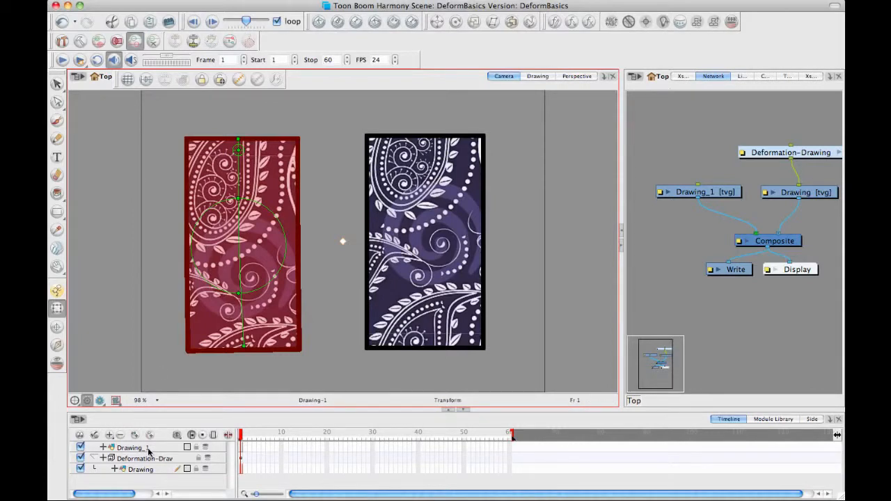
Select the right rectangle's Drawing_1 layer and switch to the Rigging tool.
left_click(130, 448)
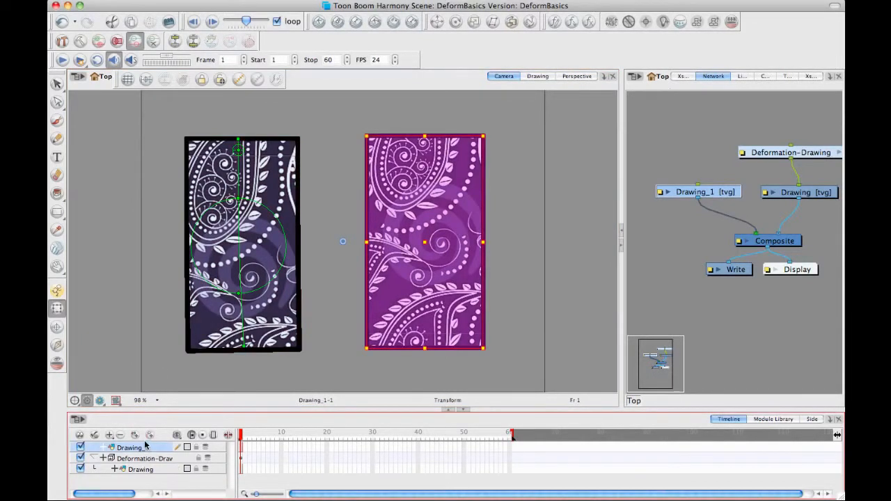
left_click(61, 41)
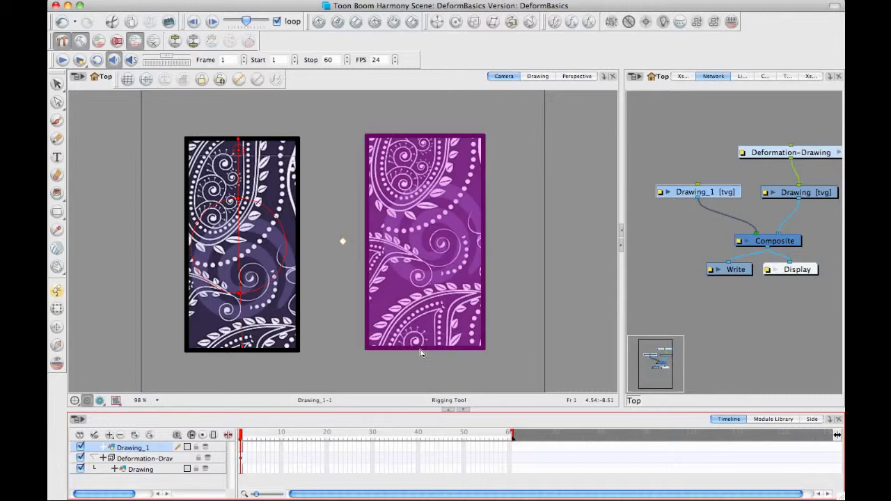
mouse_move(420, 351)
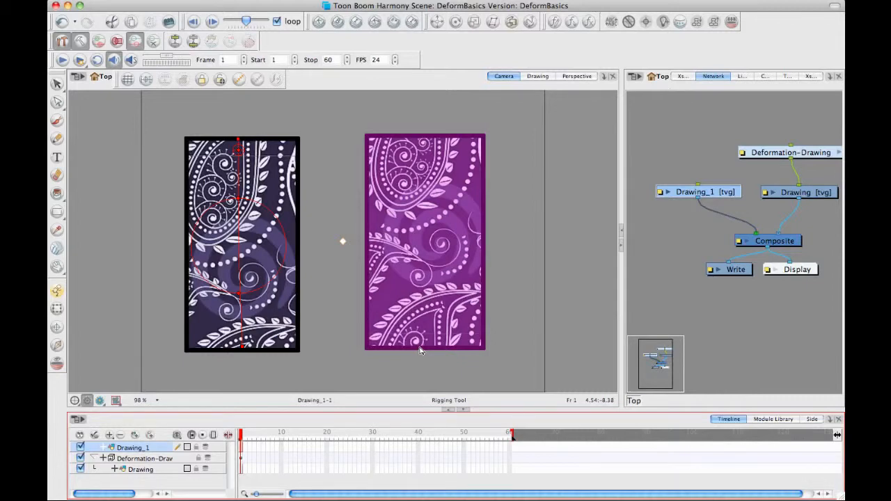
mouse_move(424, 351)
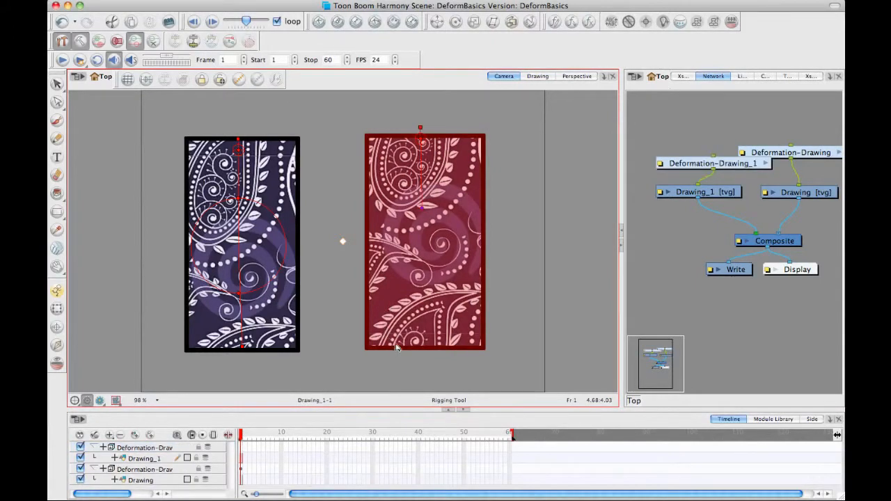
mouse_move(423, 356)
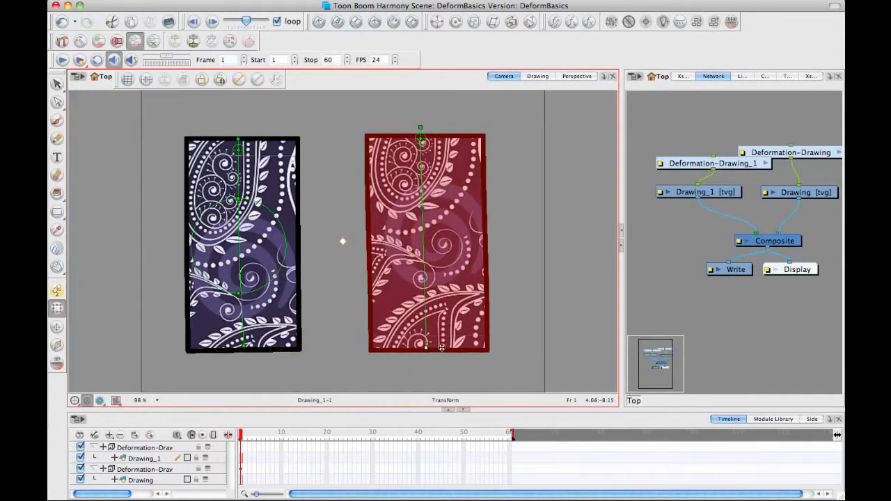
Drag the curve deformer handles to bend the right rectangle into an S-shape.
left_click_drag(443, 346, 359, 332)
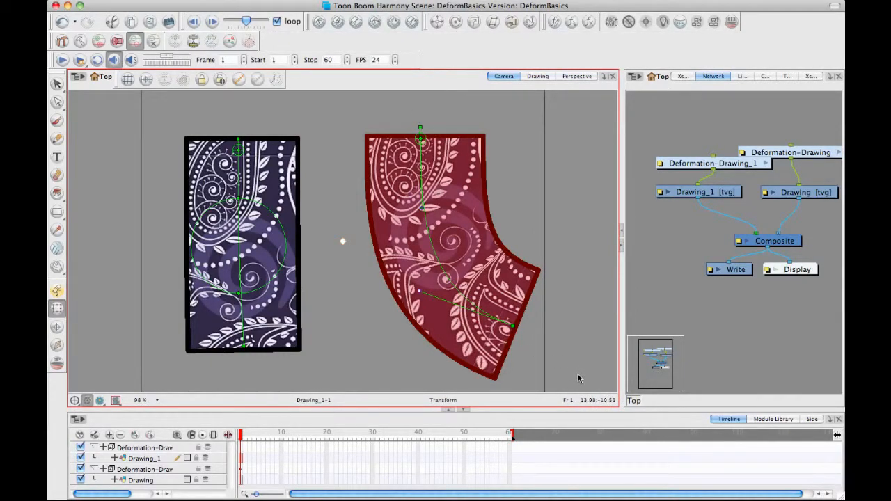
mouse_move(534, 351)
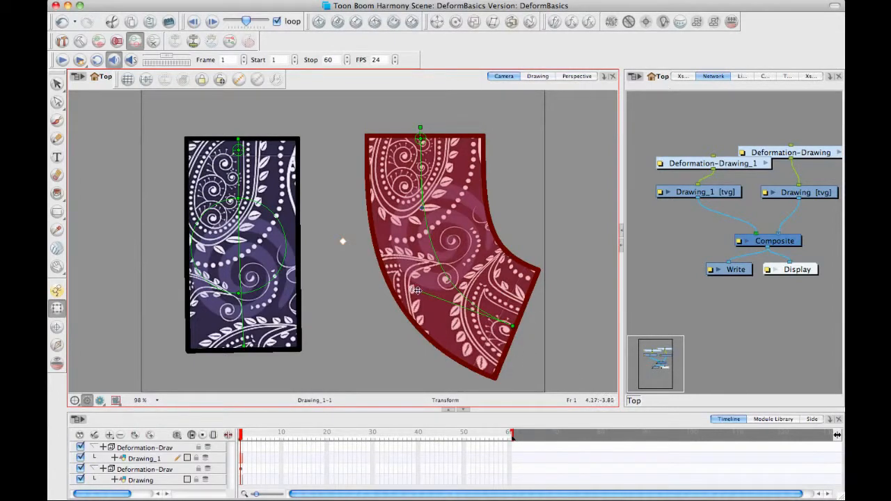
left_click_drag(414, 291, 588, 261)
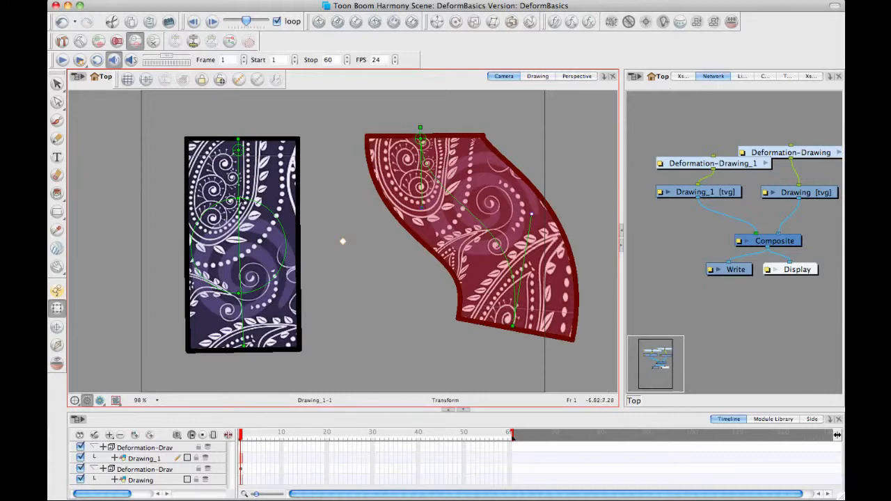
mouse_move(389, 214)
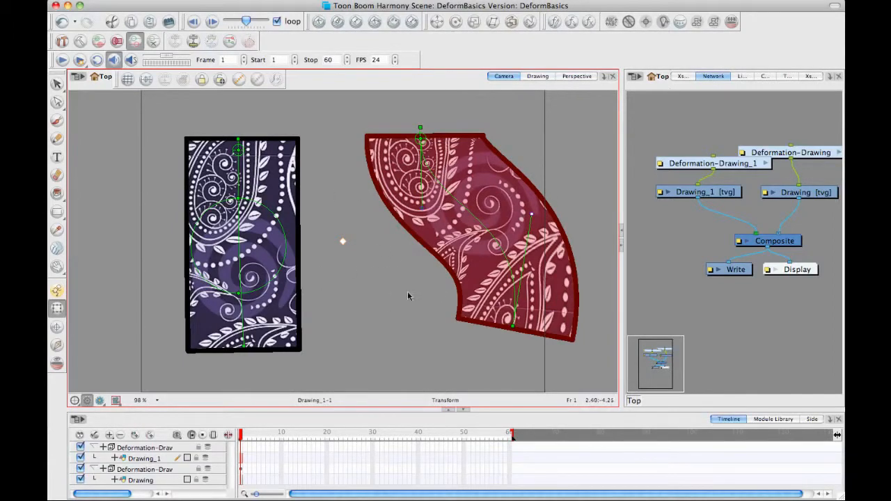
mouse_move(360, 406)
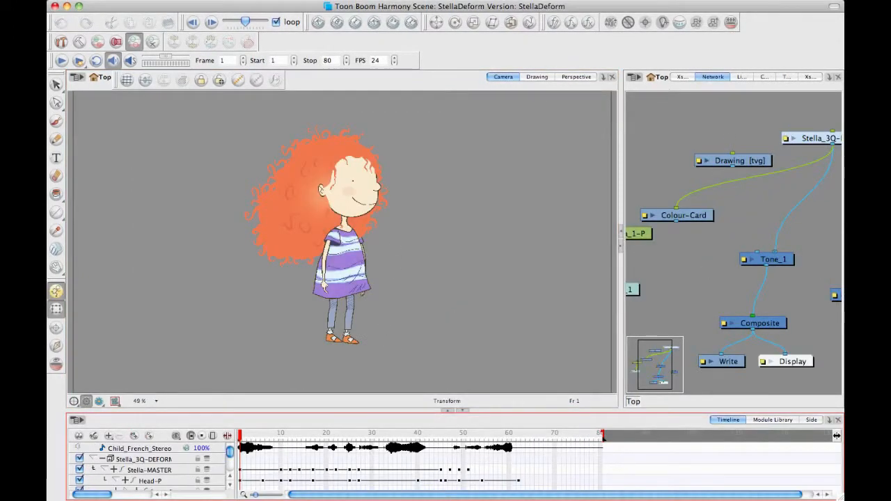
mouse_move(317, 244)
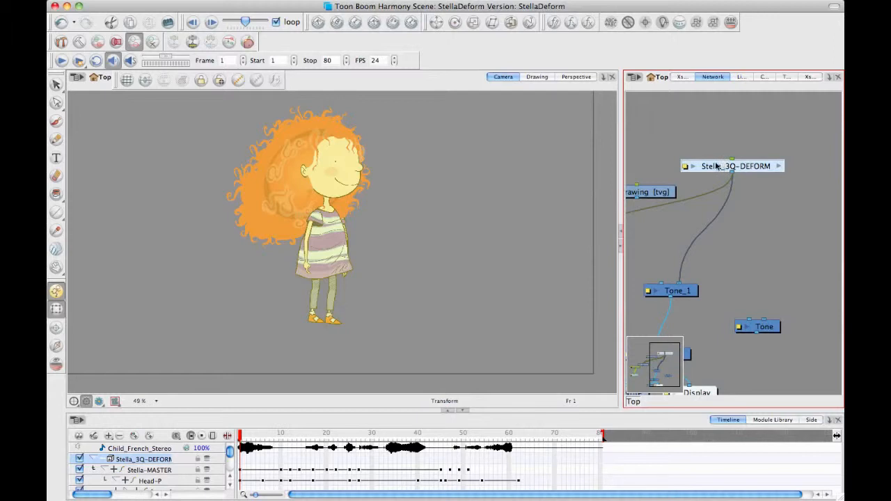
mouse_move(133, 42)
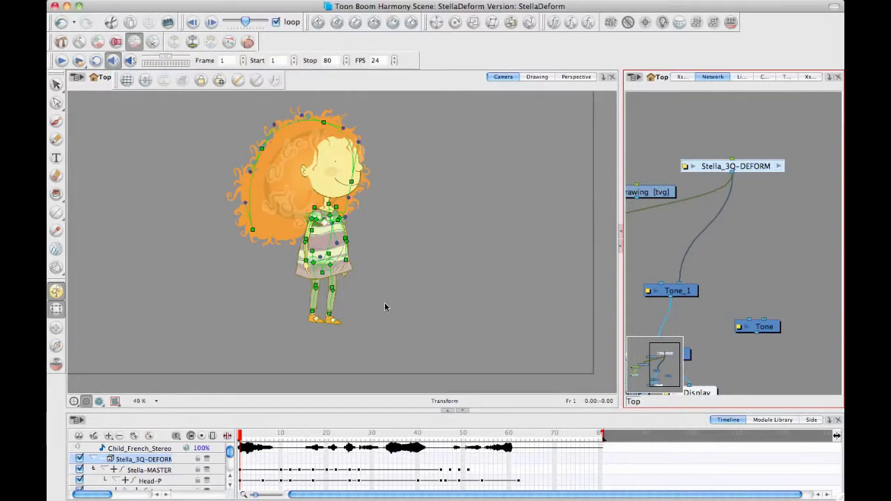
mouse_move(401, 323)
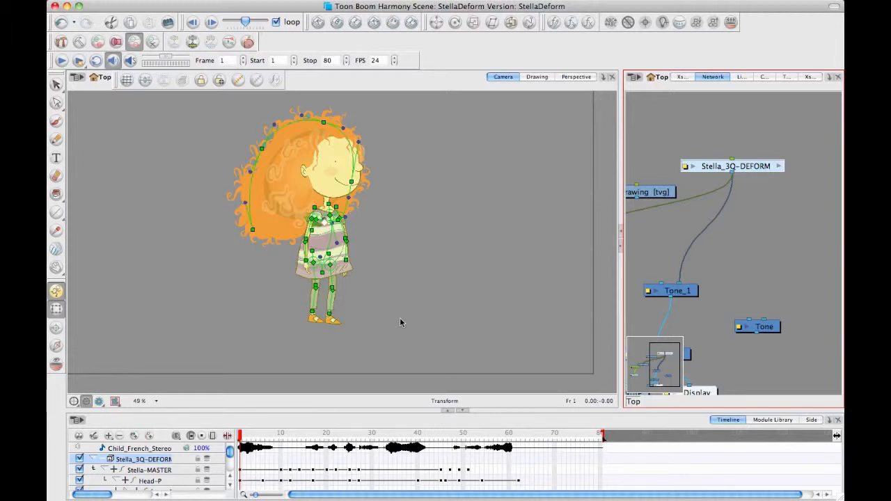
mouse_move(300, 103)
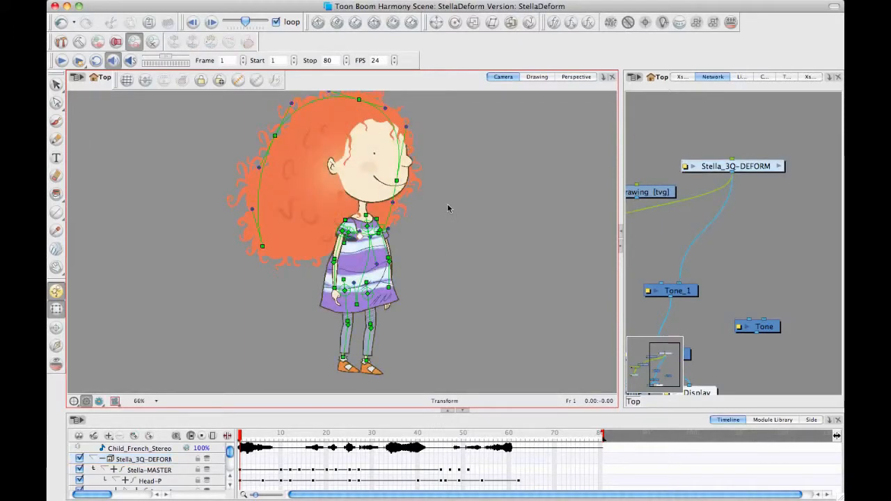
mouse_move(295, 111)
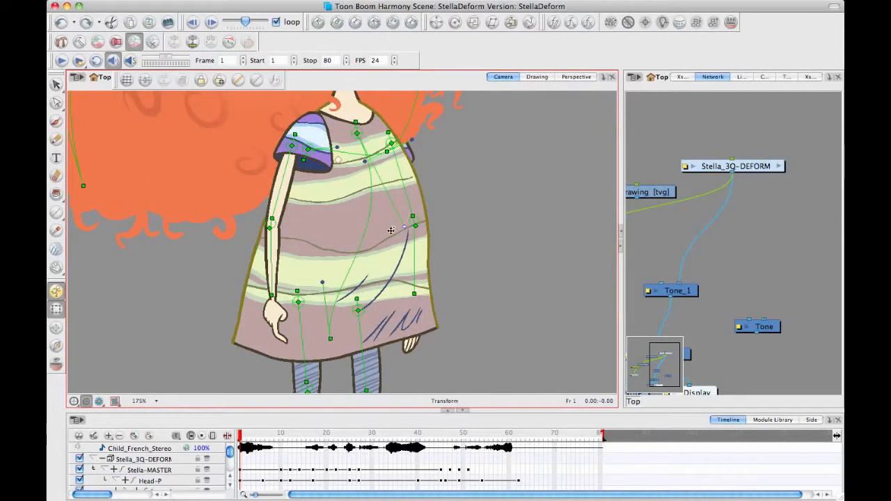
Rotate Stella's forearm forward at the elbow across her dress.
left_click_drag(391, 230, 341, 221)
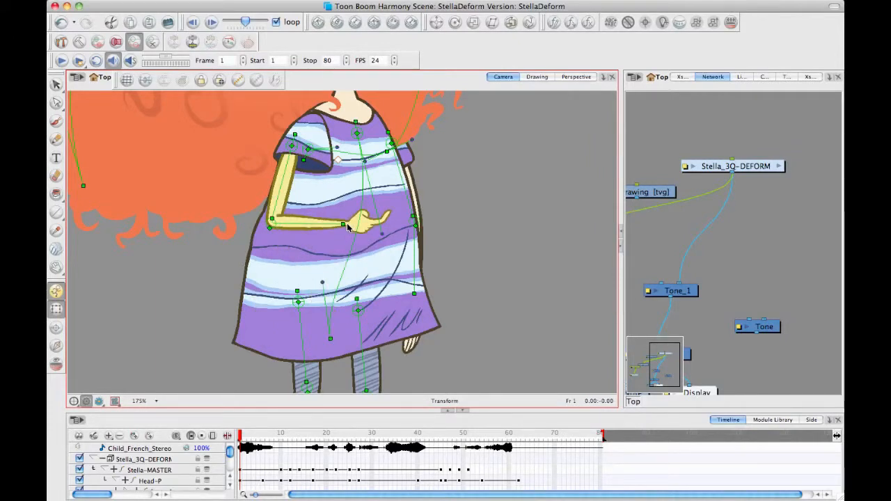
Drag the forearm bone back down so Stella's arm hangs at her side.
left_click_drag(341, 223, 292, 306)
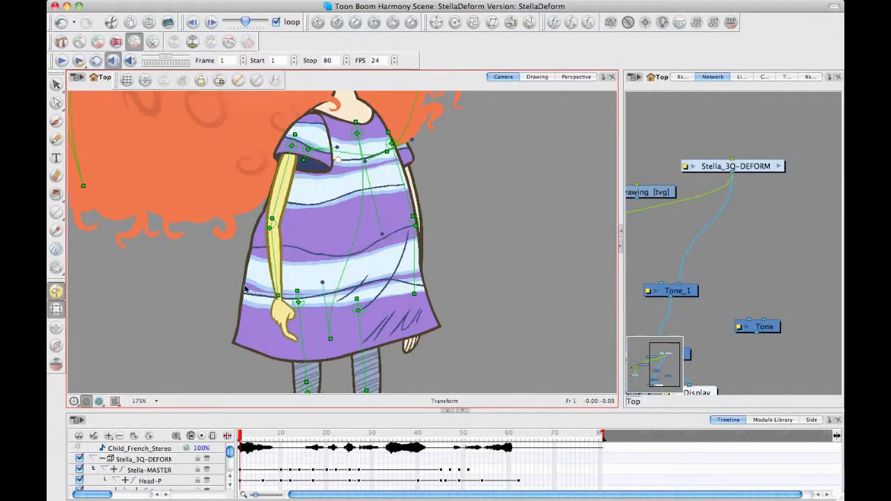